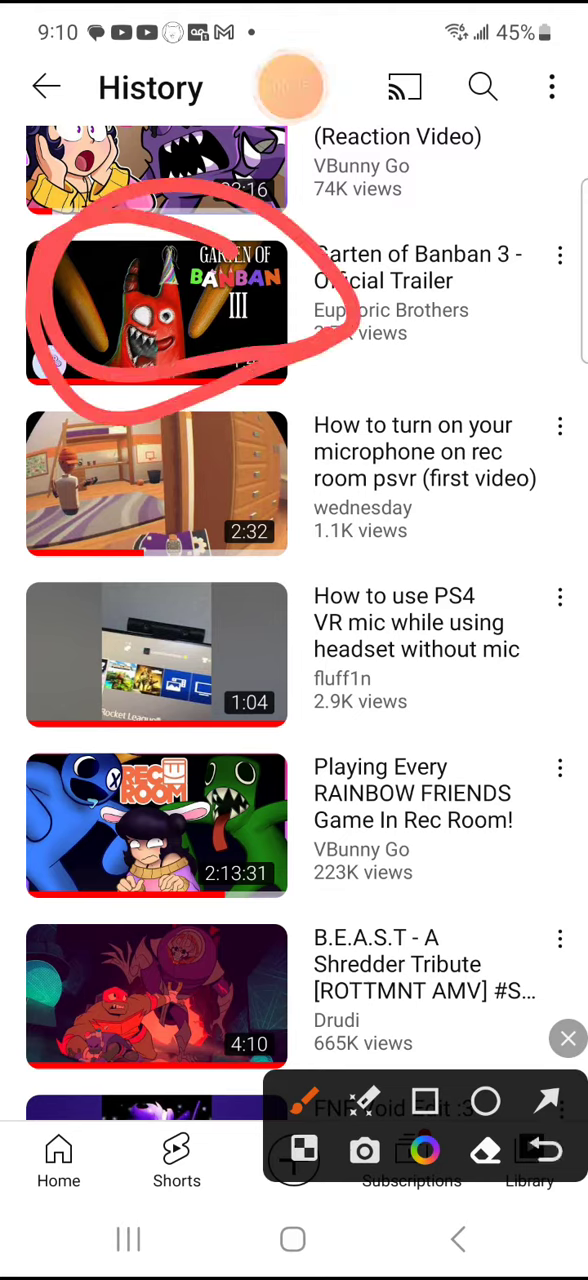
Play the Garten of Banban 3 trailer, then browse the Euphoric Brothers channel's Videos list with it minimized.
left_click(540, 1148)
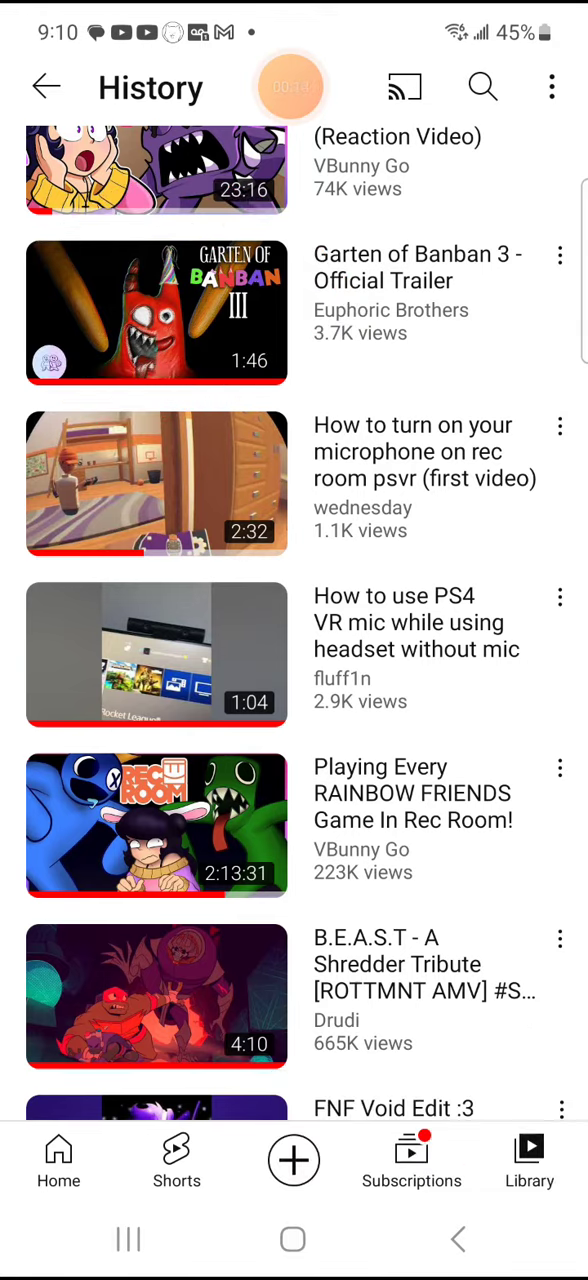
left_click(156, 312)
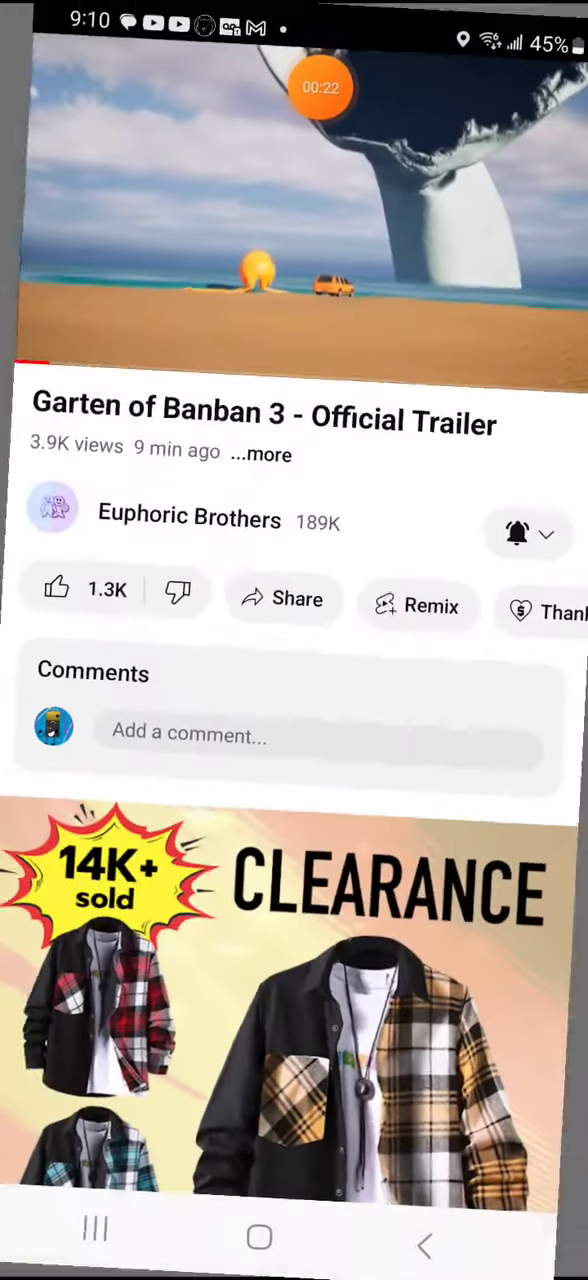
left_click(188, 516)
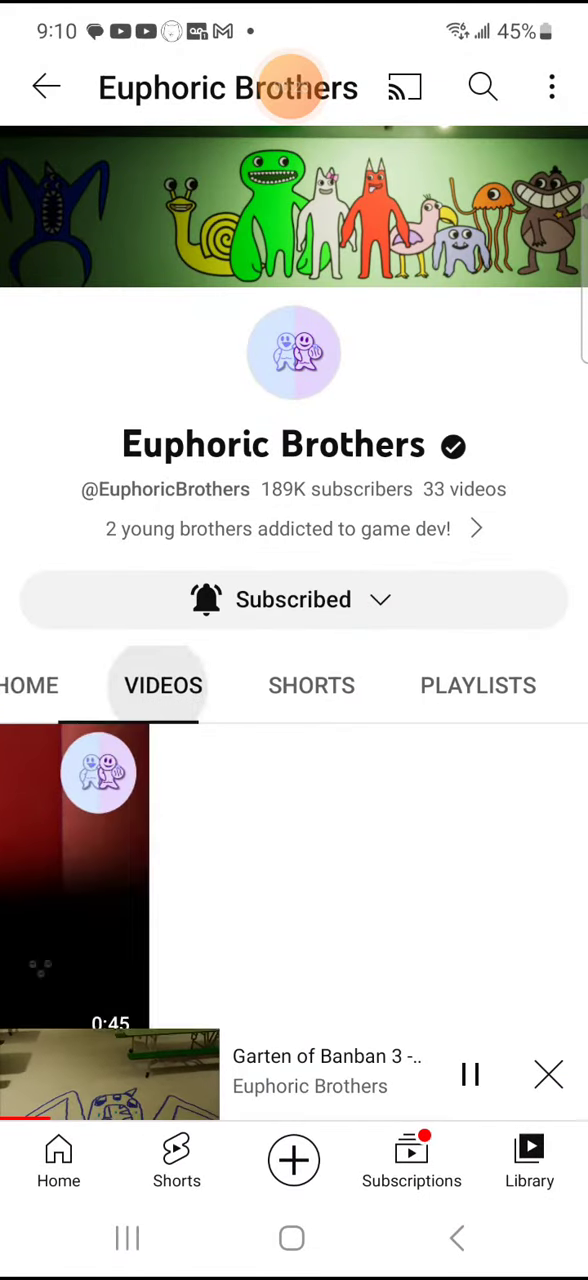
scroll("down", 3)
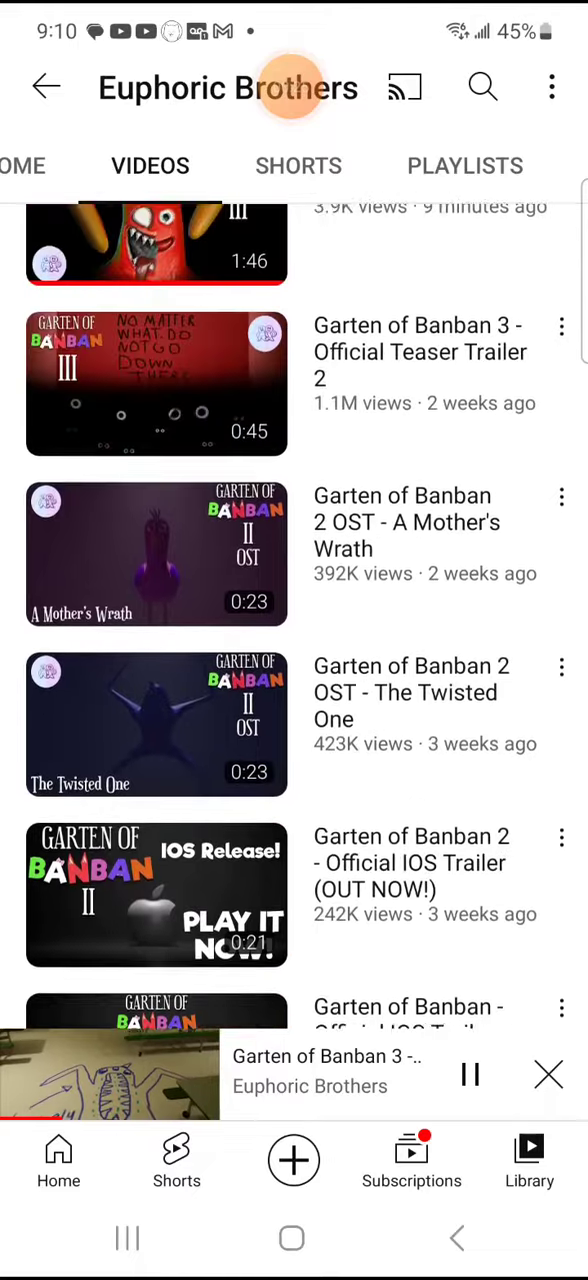